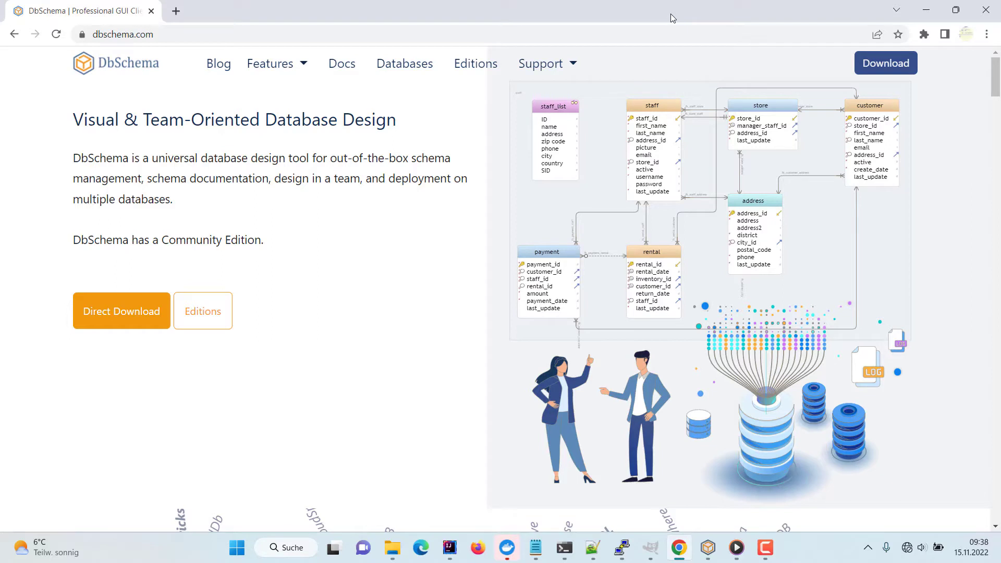
pyautogui.moveTo(679, 24)
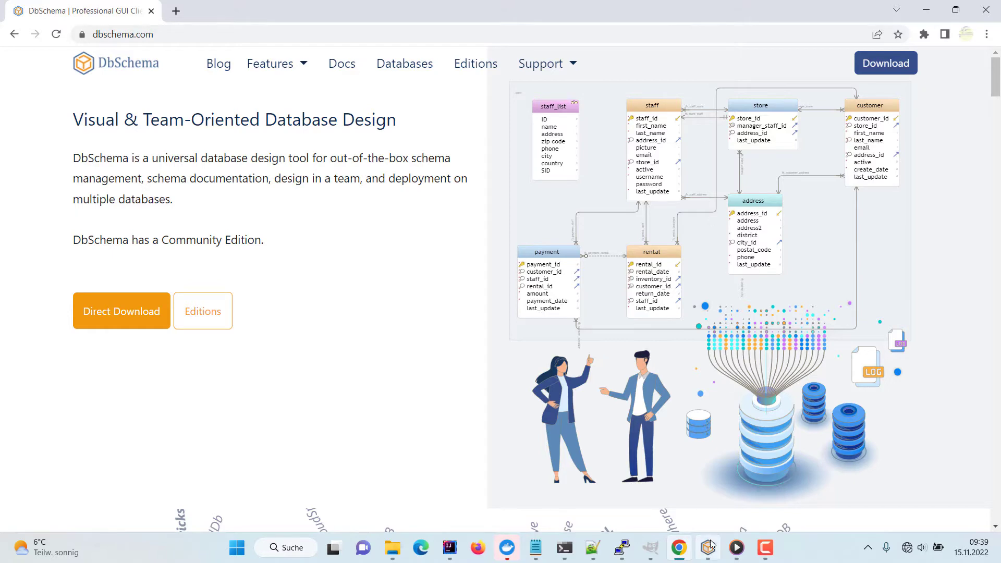
# Switch from Chrome to the DbSchema application via its taskbar icon
pyautogui.click(707, 548)
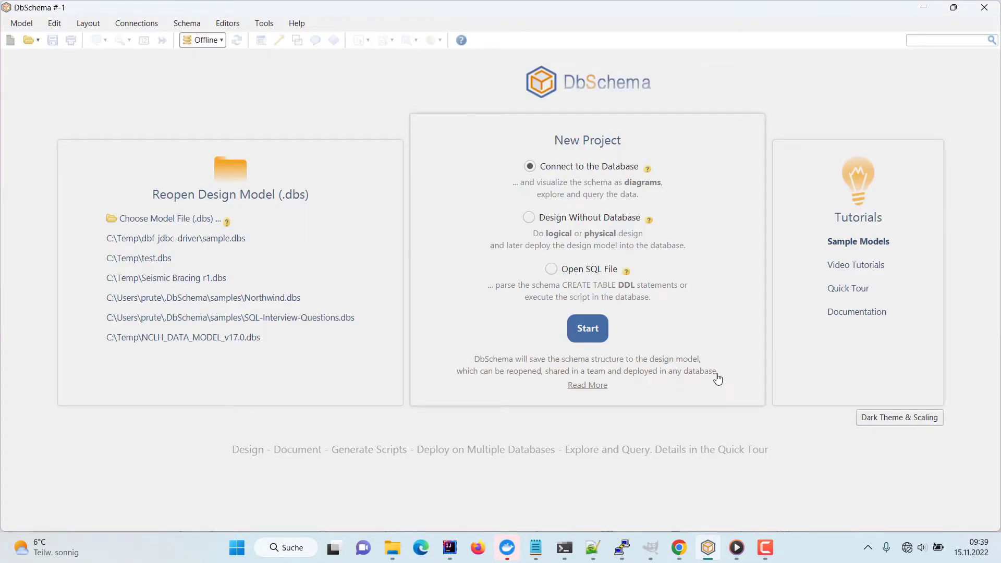
# Connect a new project to MySQL and reverse-engineer the sakila schema
pyautogui.click(586, 328)
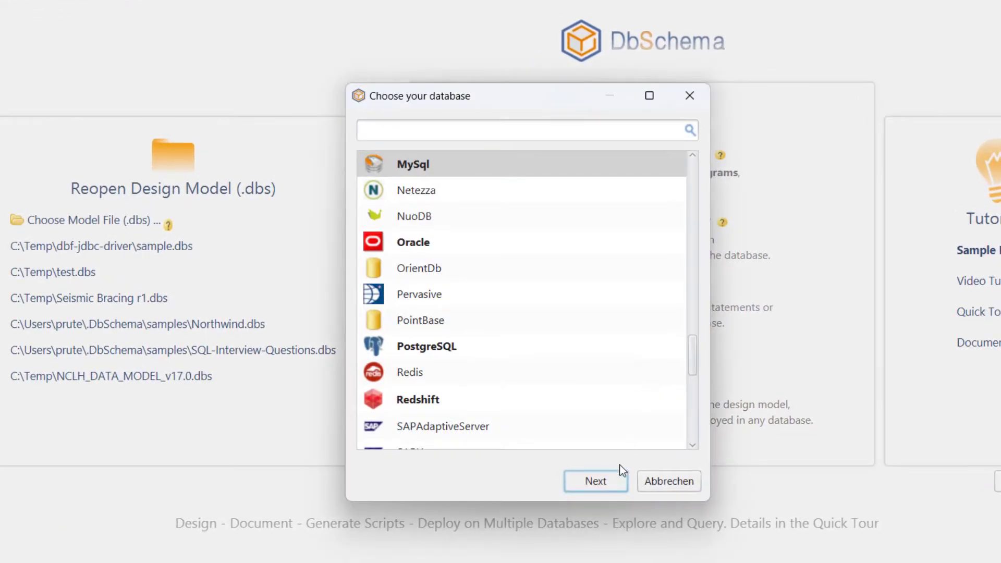
pyautogui.click(595, 481)
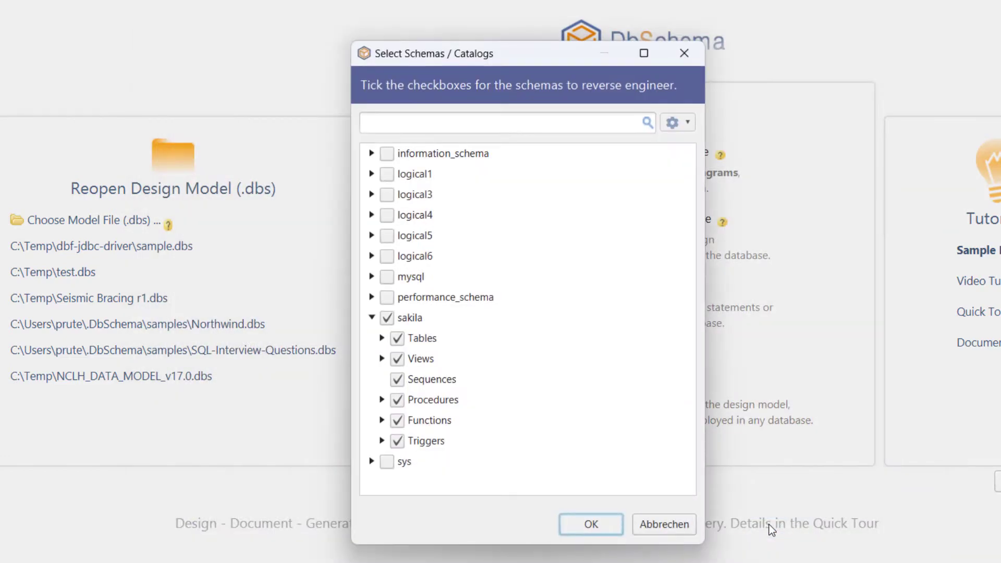
pyautogui.click(589, 523)
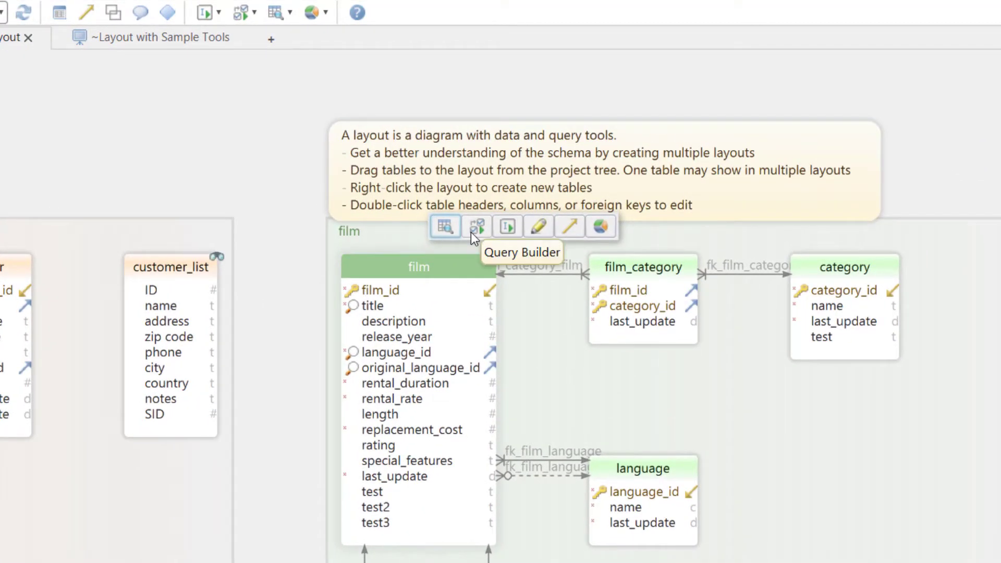
# Open a film Query Builder, excluding release_year, and widen the SQL preview pane
pyautogui.click(477, 226)
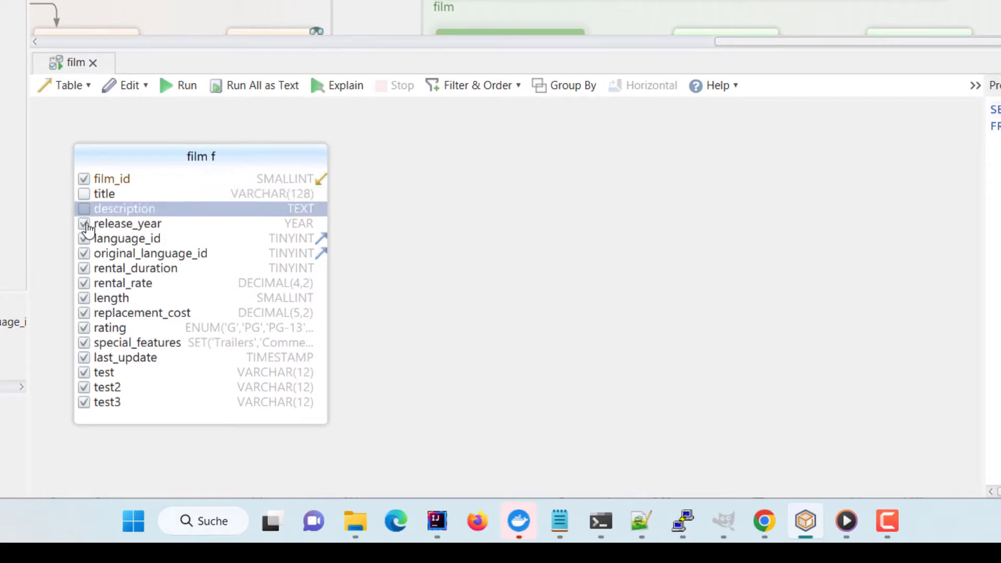
pyautogui.click(181, 85)
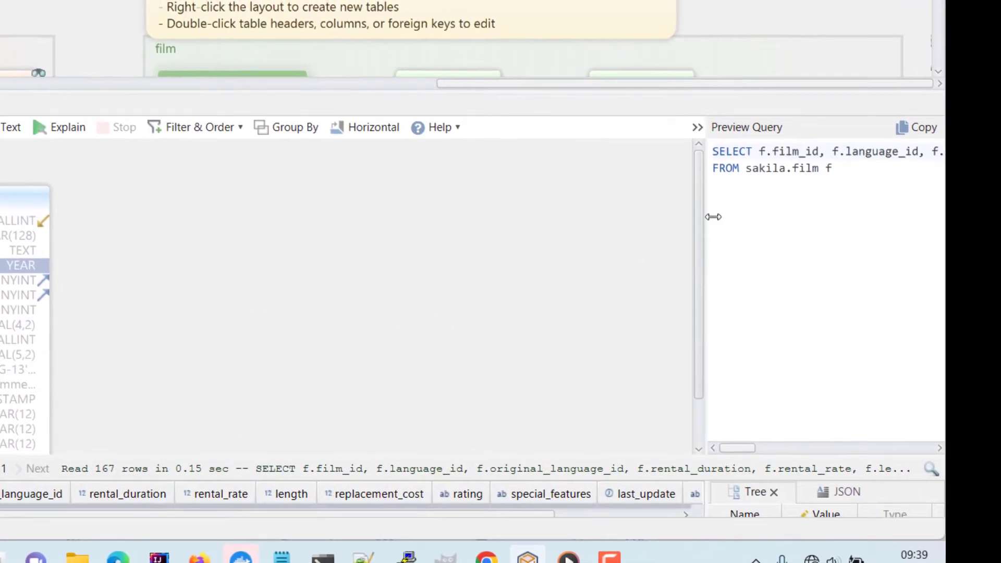
pyautogui.moveTo(713, 217); pyautogui.dragTo(599, 216)
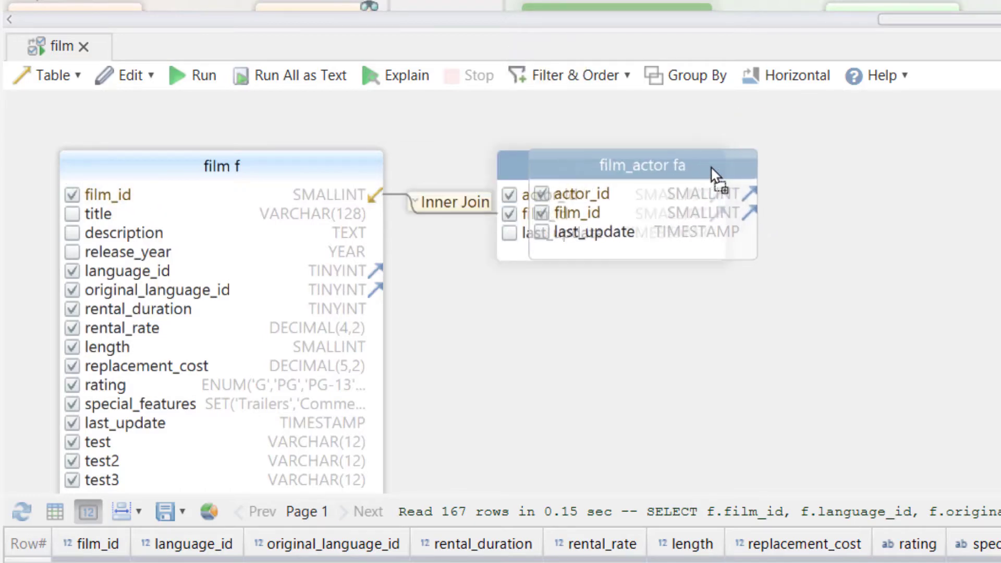
# Change the film–film_actor join from Inner Join to Exists
pyautogui.click(455, 201)
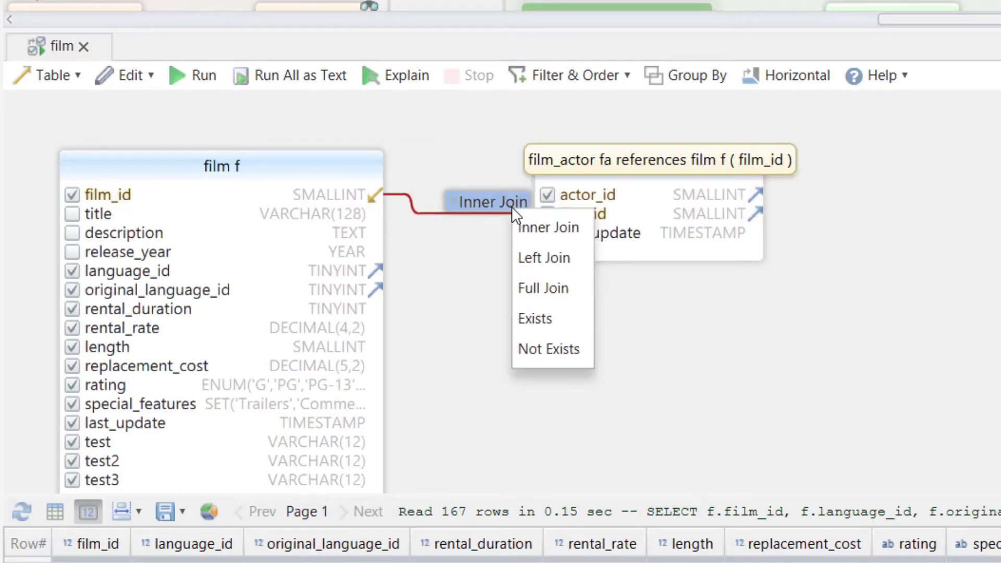
pyautogui.moveTo(543, 257)
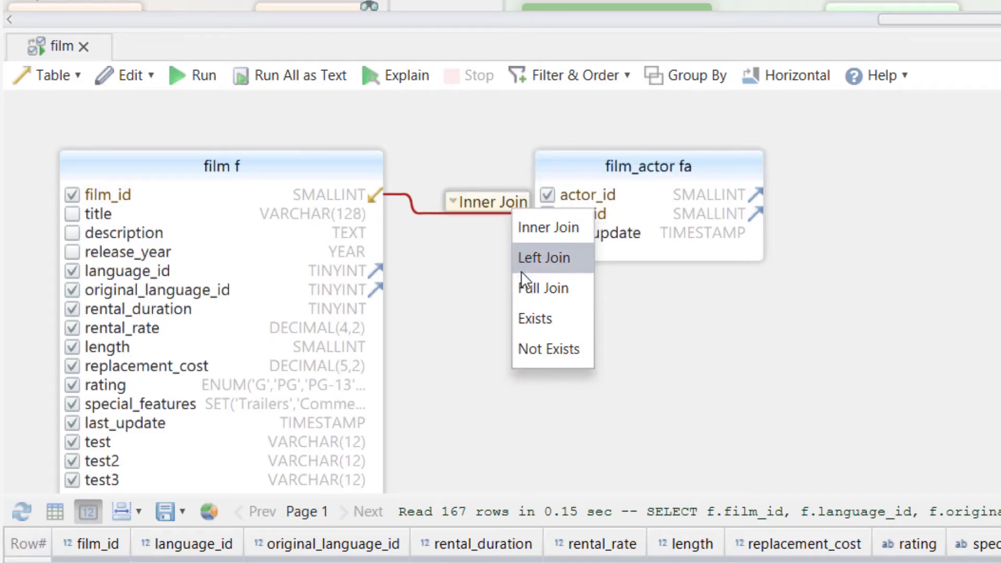
pyautogui.click(534, 318)
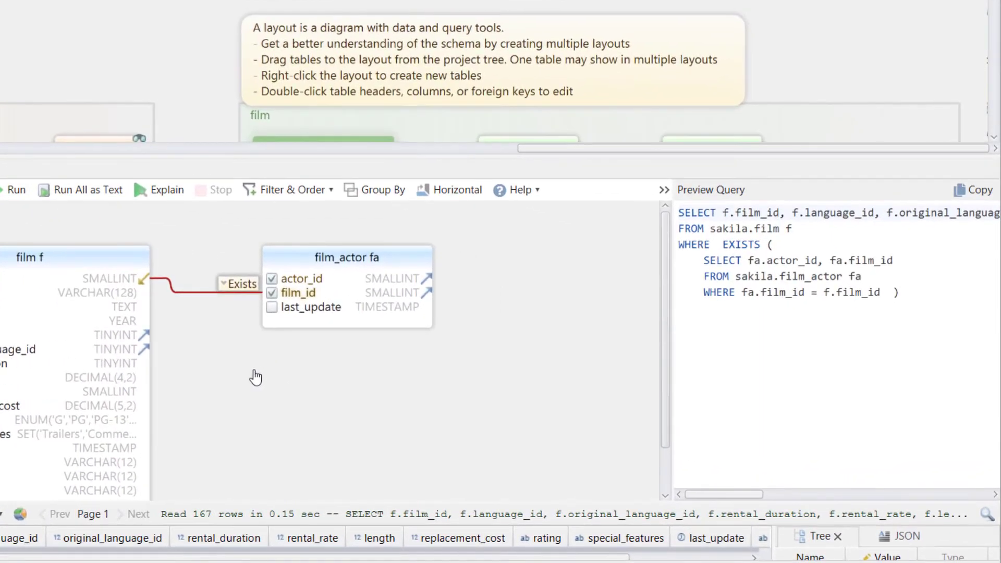
pyautogui.moveTo(375, 168)
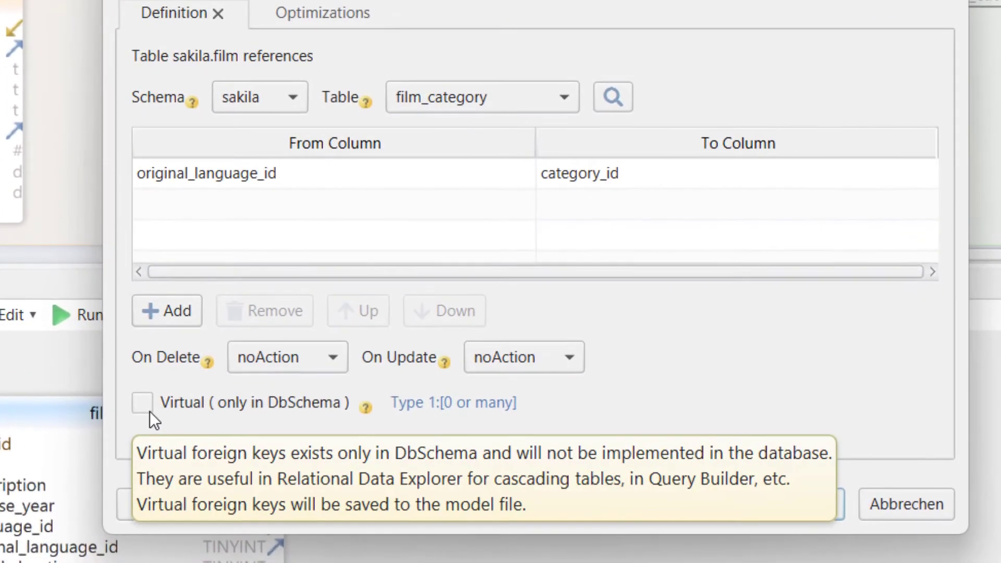
# Mark the film-to-film_category foreign key as virtual, confirm, and close film's alias dialog
pyautogui.click(142, 402)
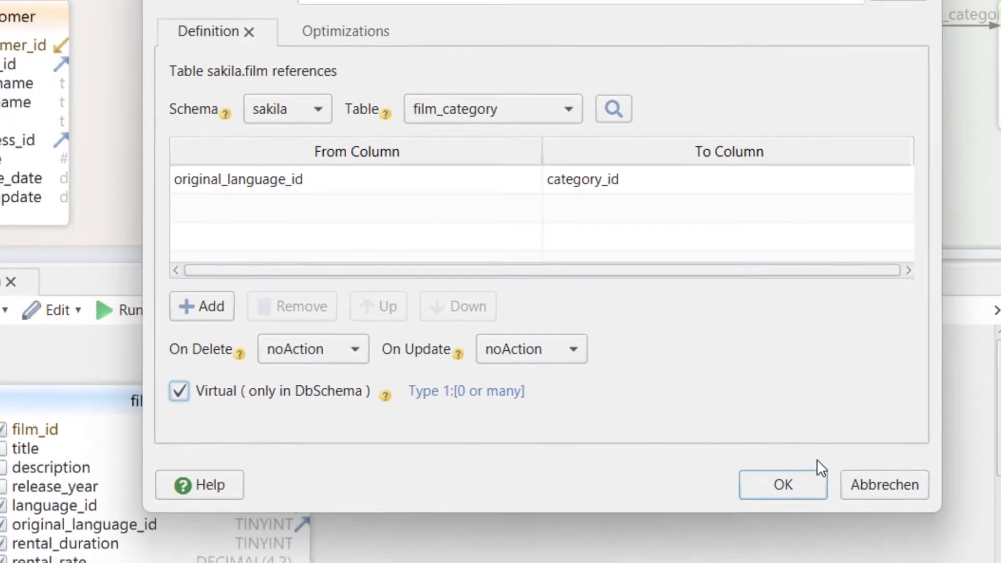
pyautogui.click(782, 484)
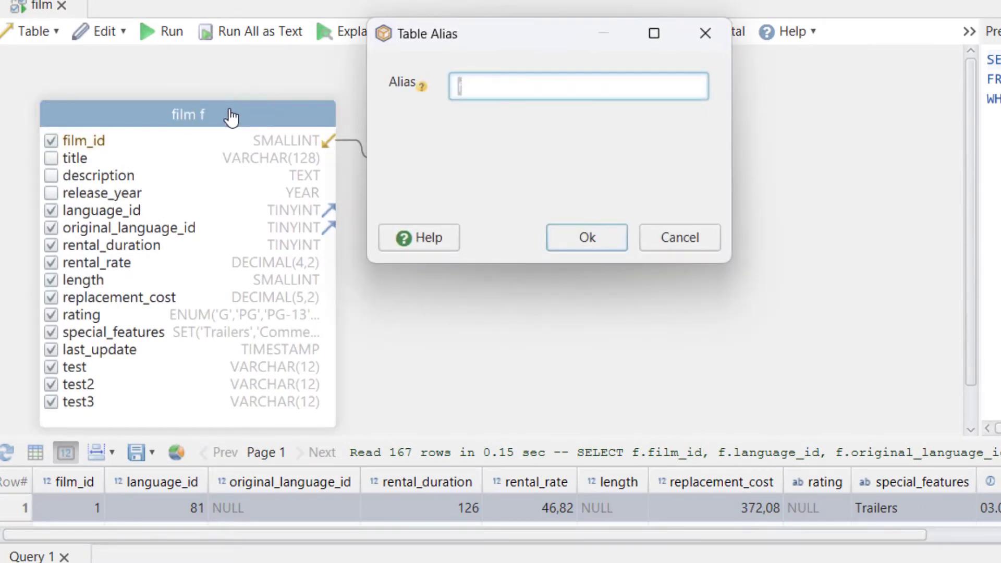
pyautogui.click(586, 238)
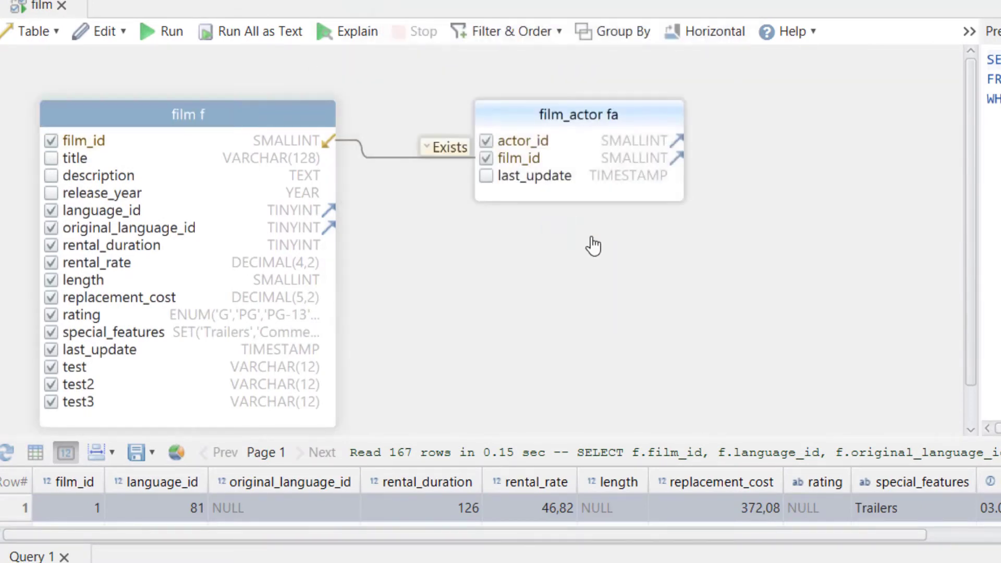
pyautogui.moveTo(99, 175)
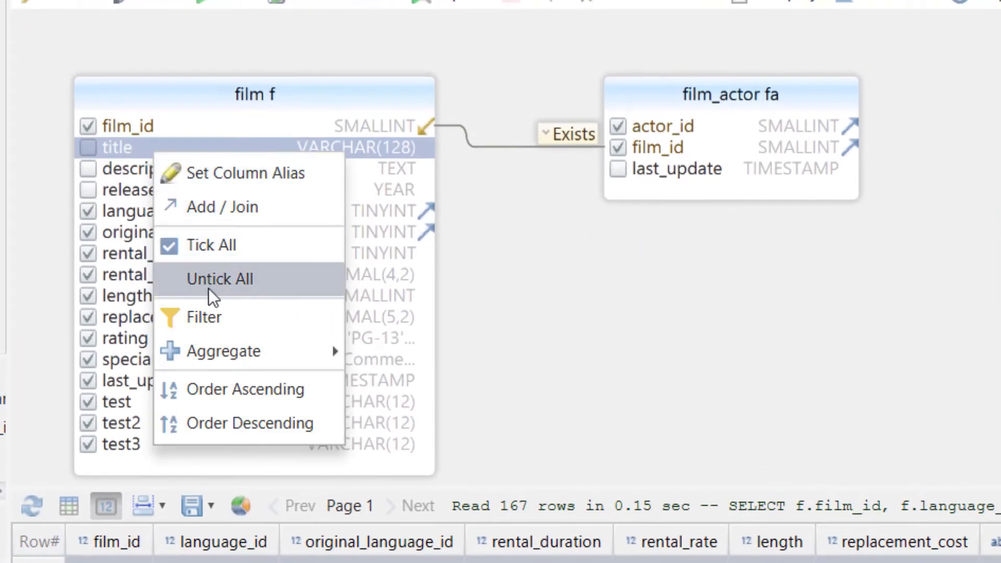
pyautogui.click(204, 318)
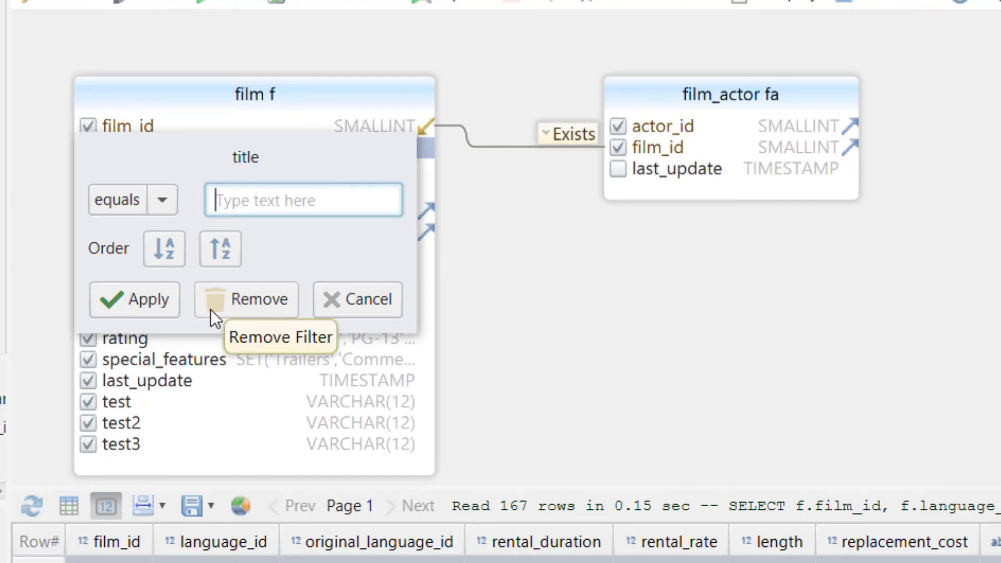
pyautogui.moveTo(341, 314)
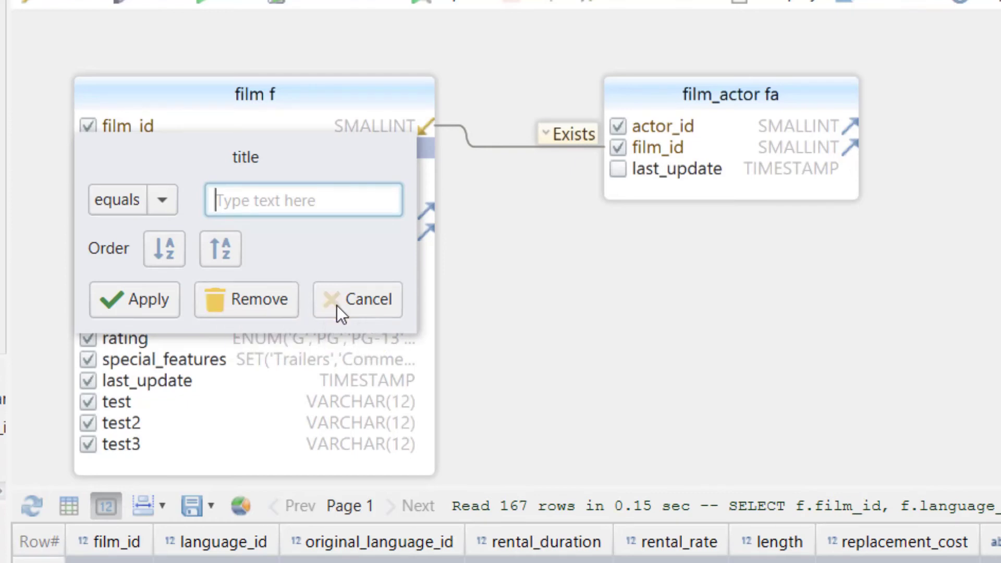
pyautogui.click(357, 299)
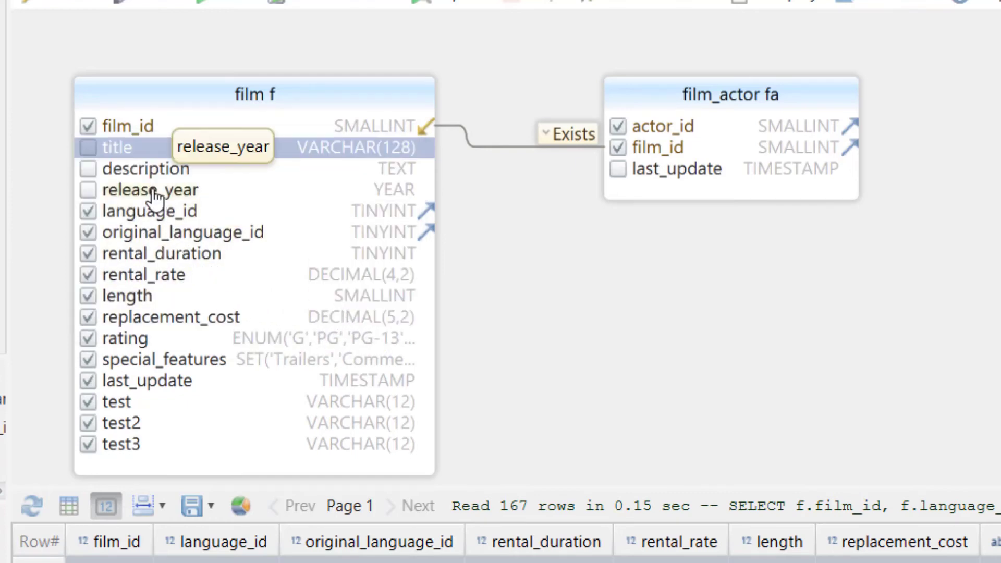
pyautogui.rightClick(150, 189)
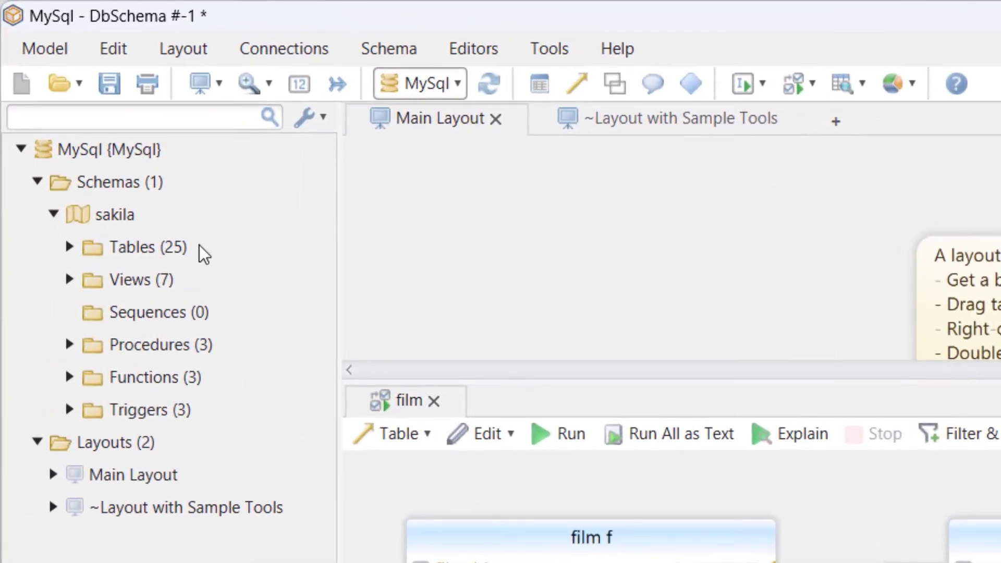
pyautogui.moveTo(108, 83)
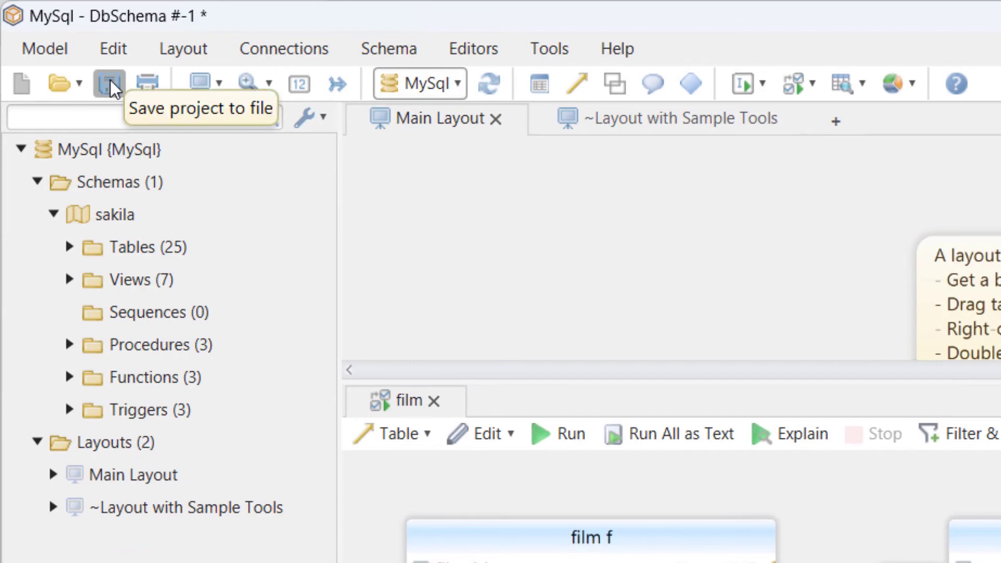